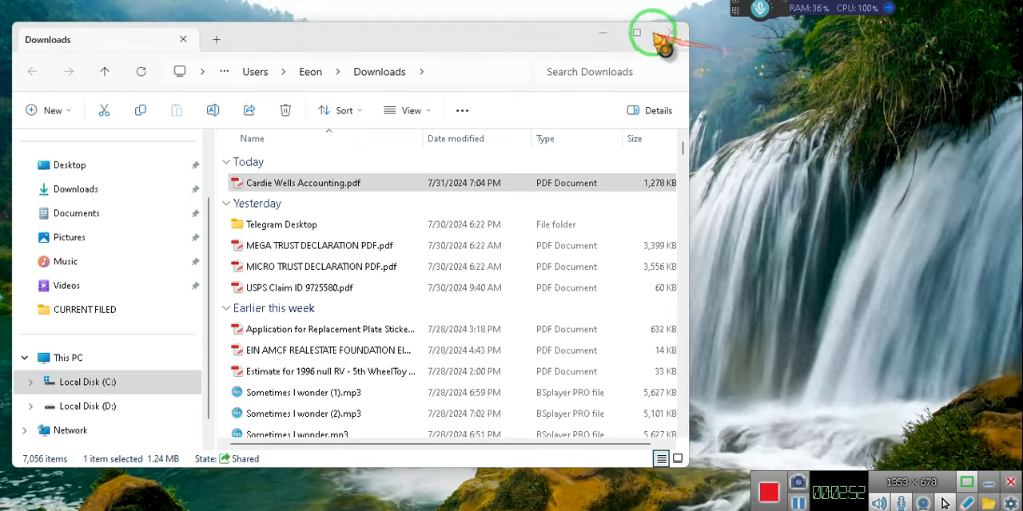
Switch to Waterfox and focus the address bar of a new tab.
left_click(653, 31)
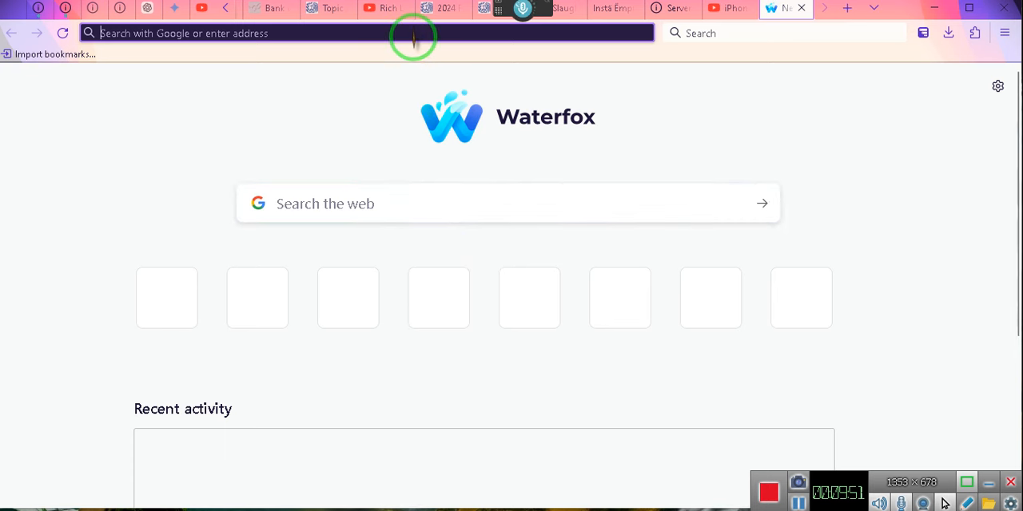
Go to youtube.com and open the Instä Ëmpire episode 26-29 playlist video.
type("Youtube.com/watch?v=exggE5OgVPE&list=PLXQ1zqhql49xVJ0k4zwKzzer9wSWMiZgl&inde")
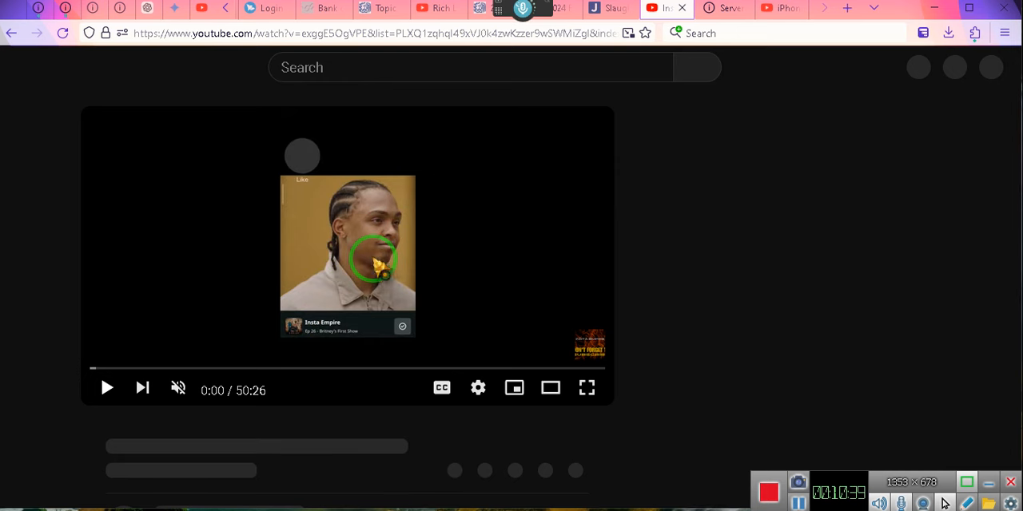
left_click(107, 388)
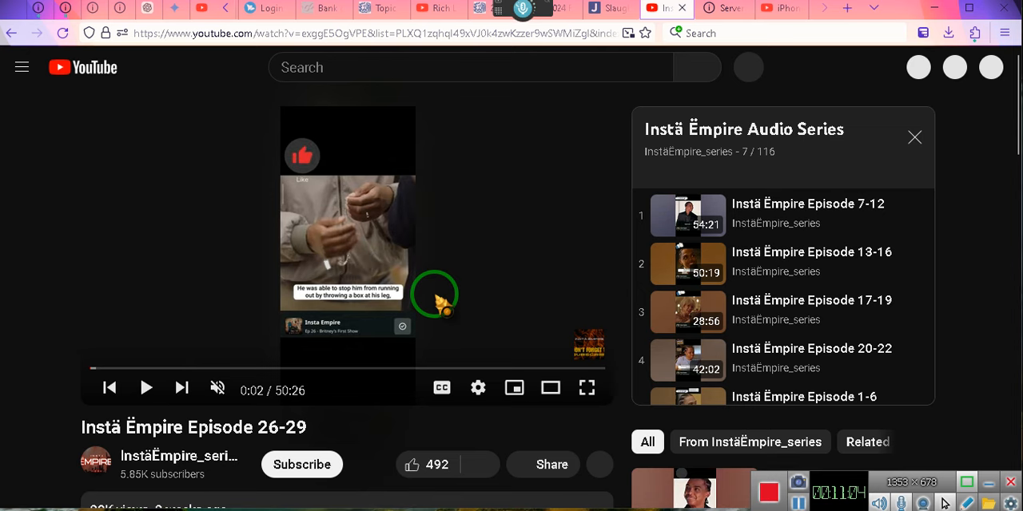
Scroll the paused Instä Ëmpire video page to browse its playlist panel.
scroll("down", 3)
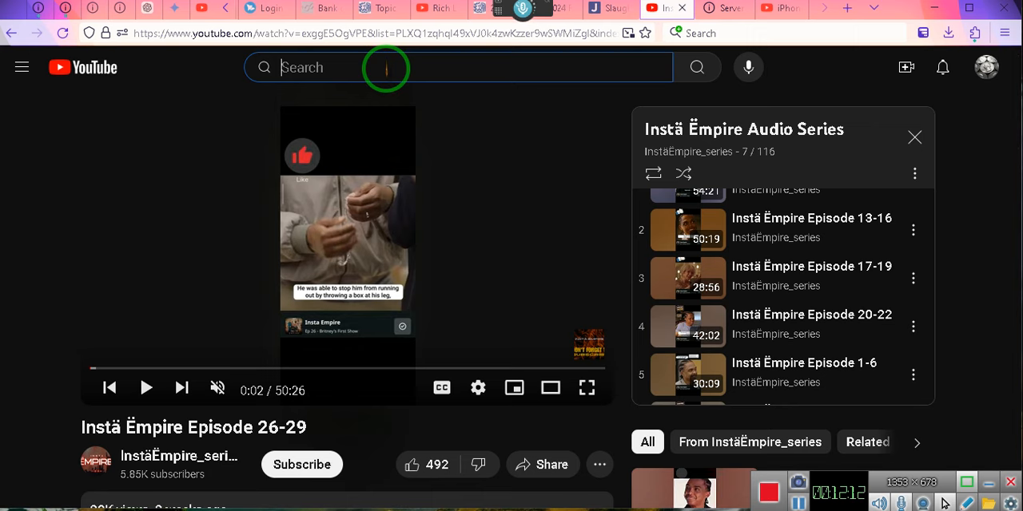
Search YouTube for 'Tax credits' and scroll through several result videos.
type("Tax")
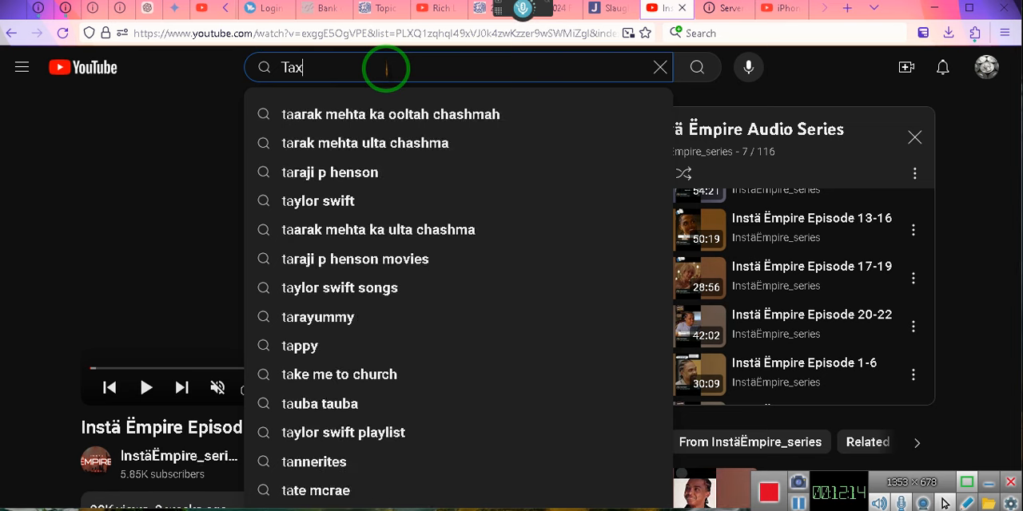
type("credits")
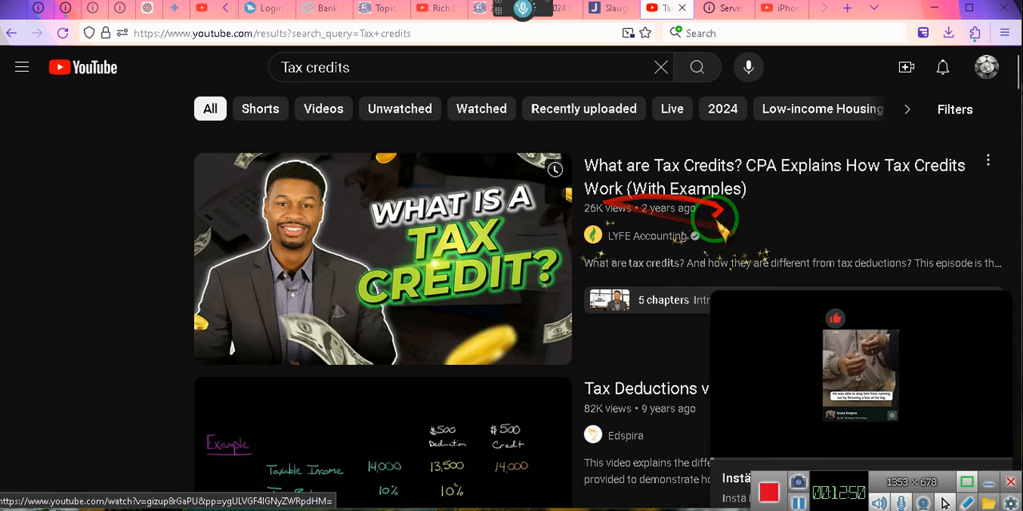
scroll("down", 3)
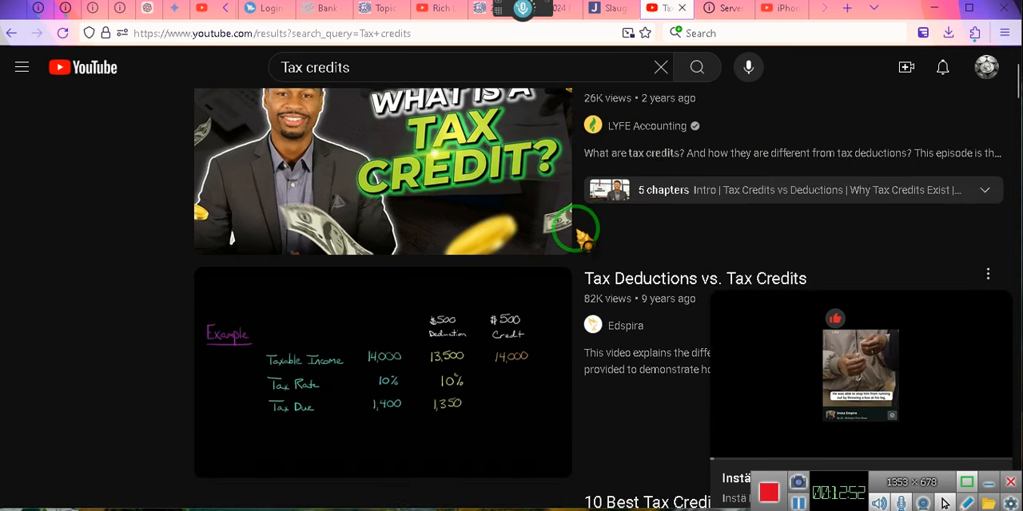
mouse_move(986, 325)
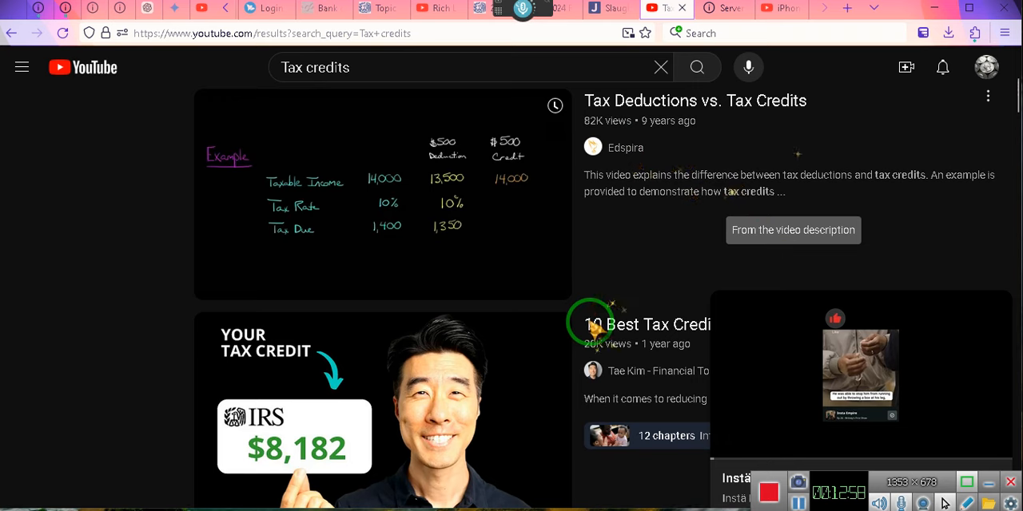
scroll("down", 3)
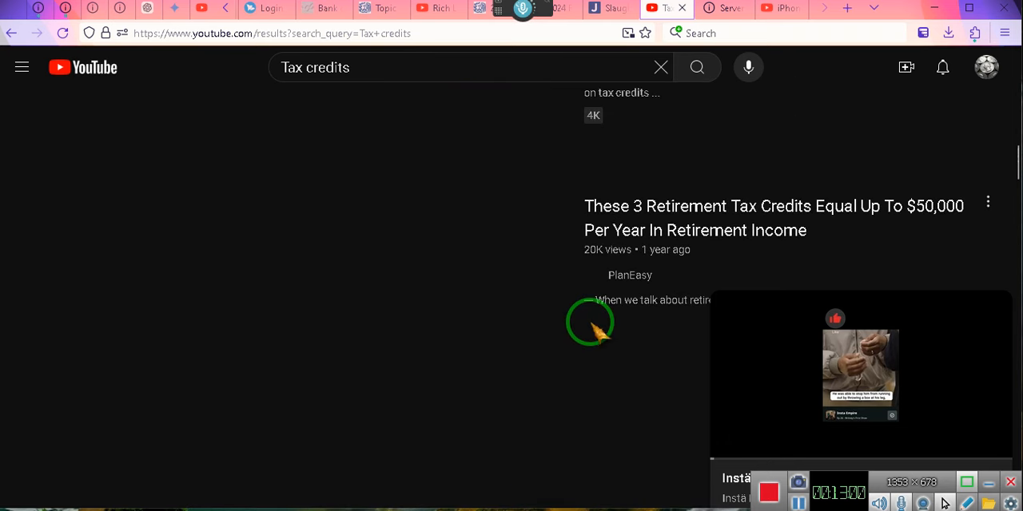
scroll("down", 3)
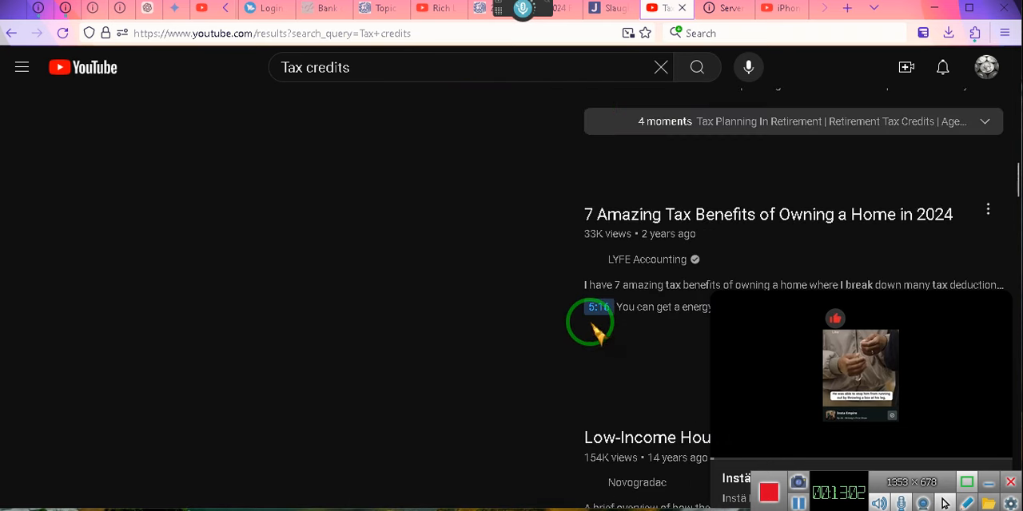
scroll("down", 3)
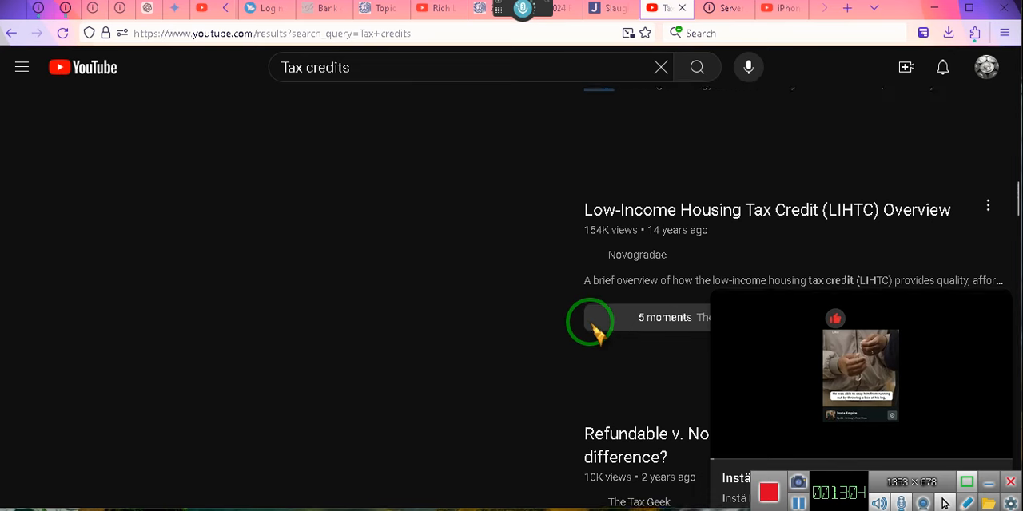
scroll("down", 3)
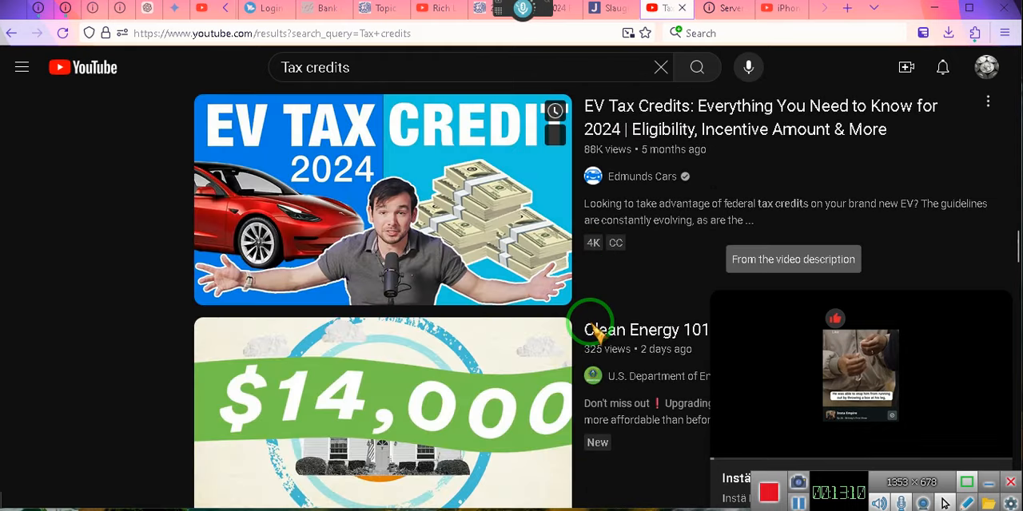
scroll("down", 3)
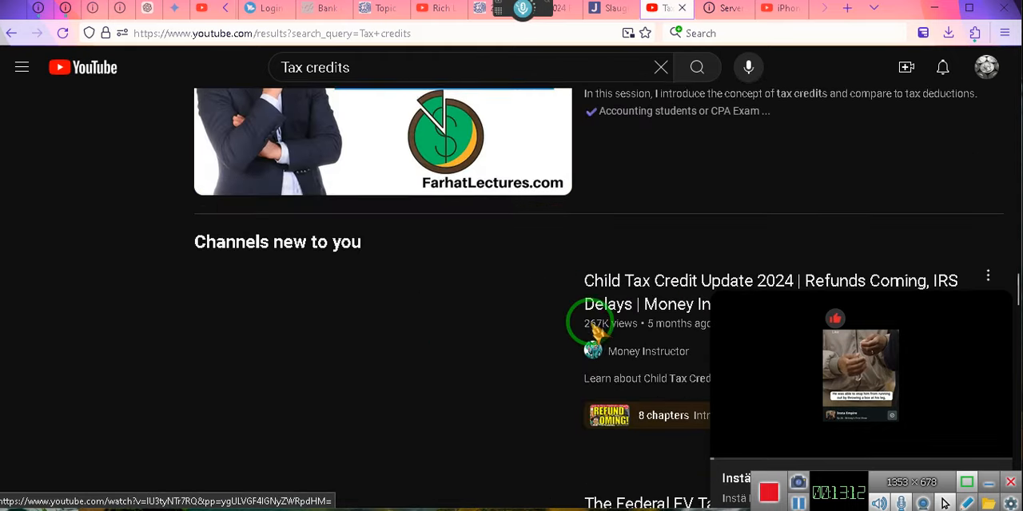
scroll("down", 3)
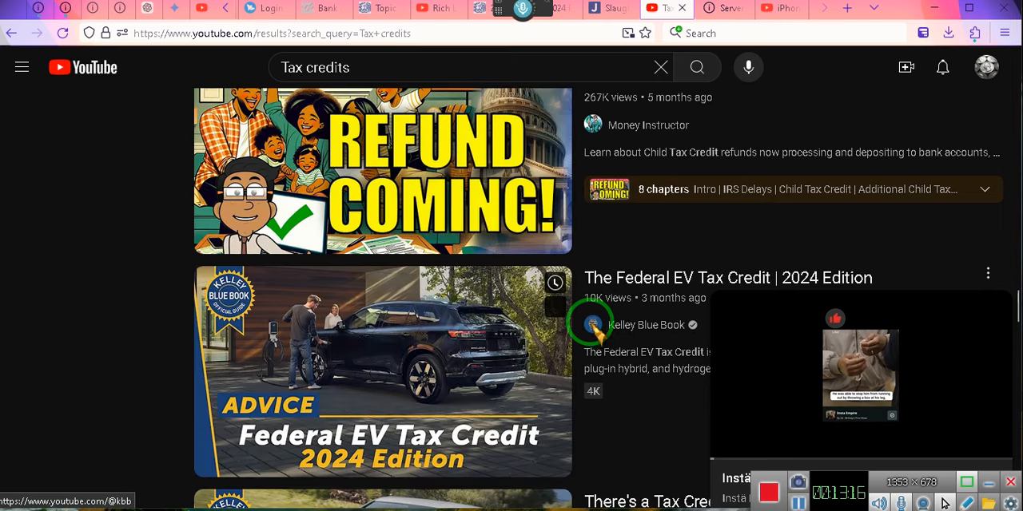
scroll("down", 3)
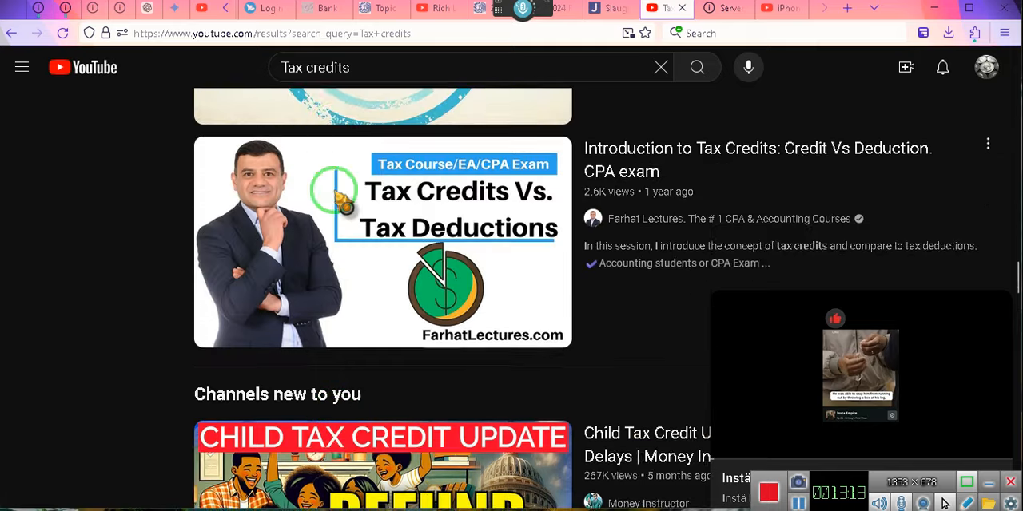
scroll("down", 3)
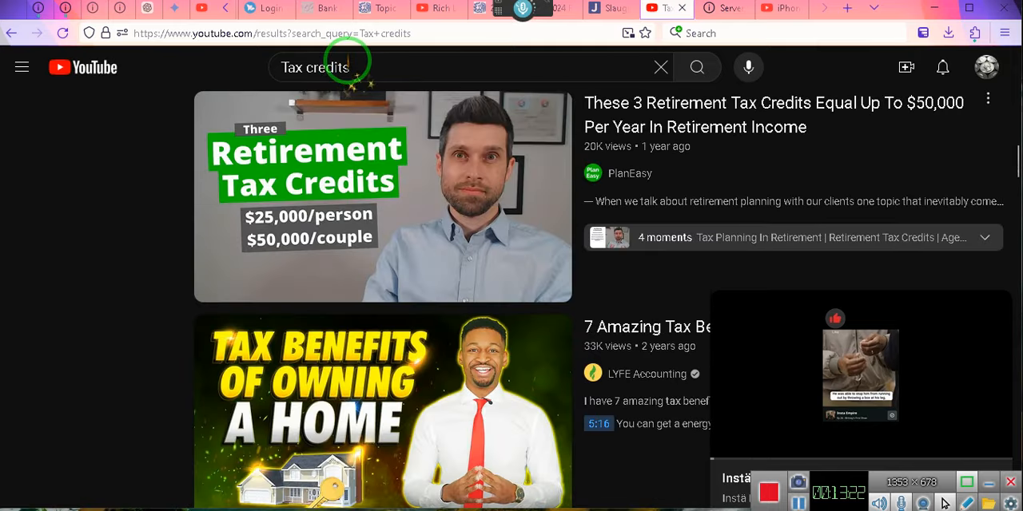
Replace the 'Tax credits' query with 'Trust' and submit the search.
left_click(316, 66)
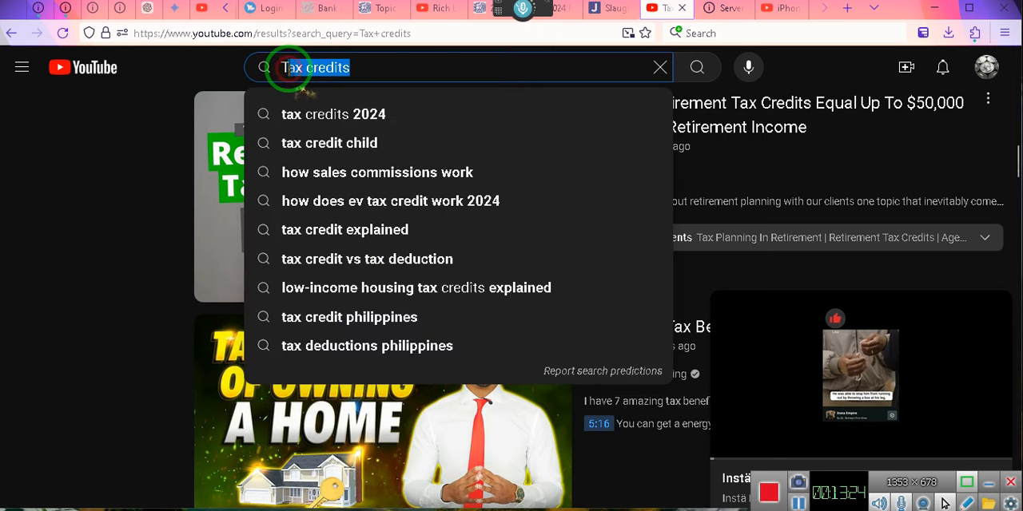
type("Trust")
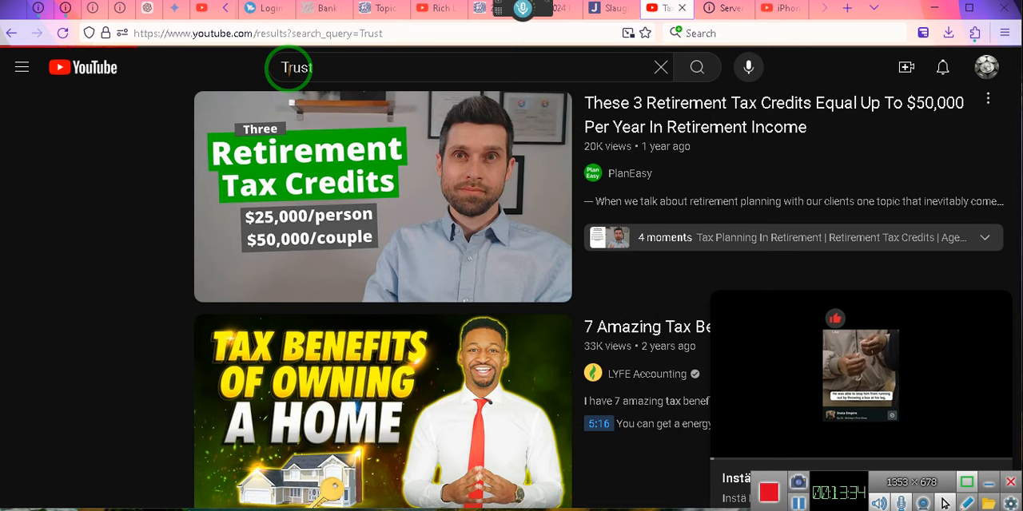
left_click(697, 67)
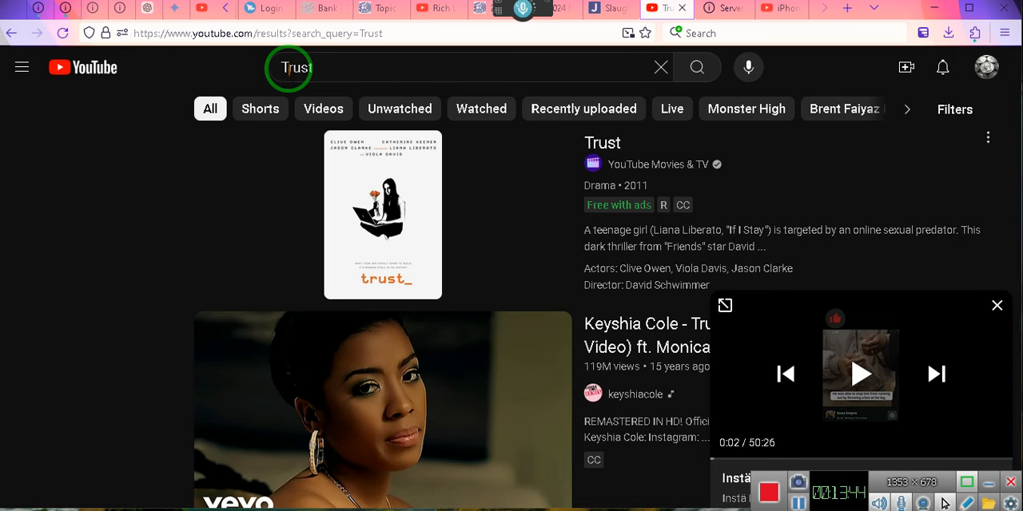
left_click(21, 67)
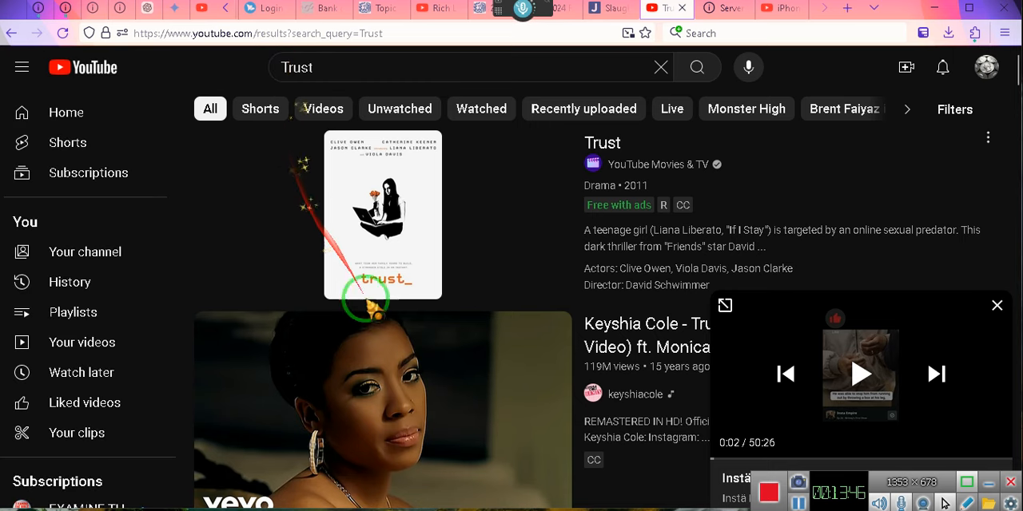
Scroll down the Trust results to Mark J Kohler's trust video.
scroll("down", 3)
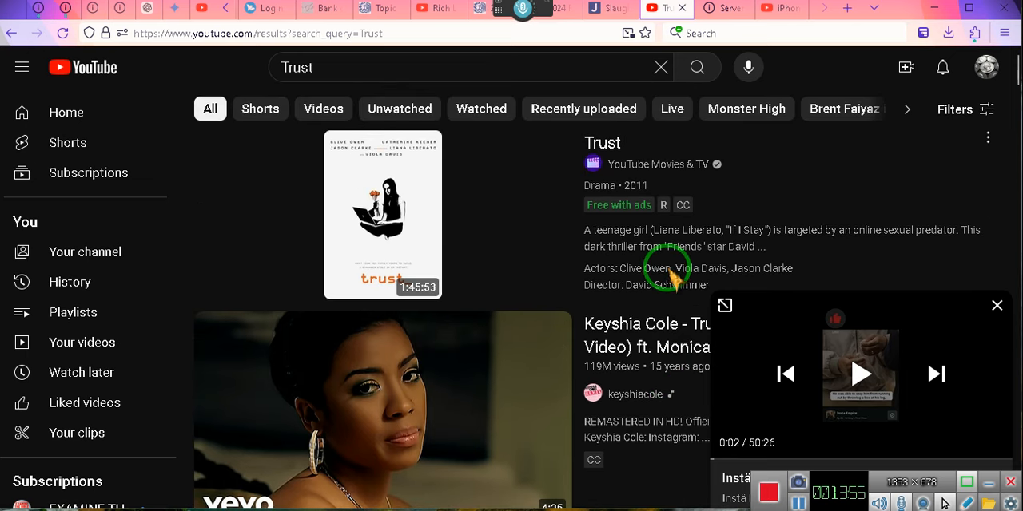
scroll("down", 3)
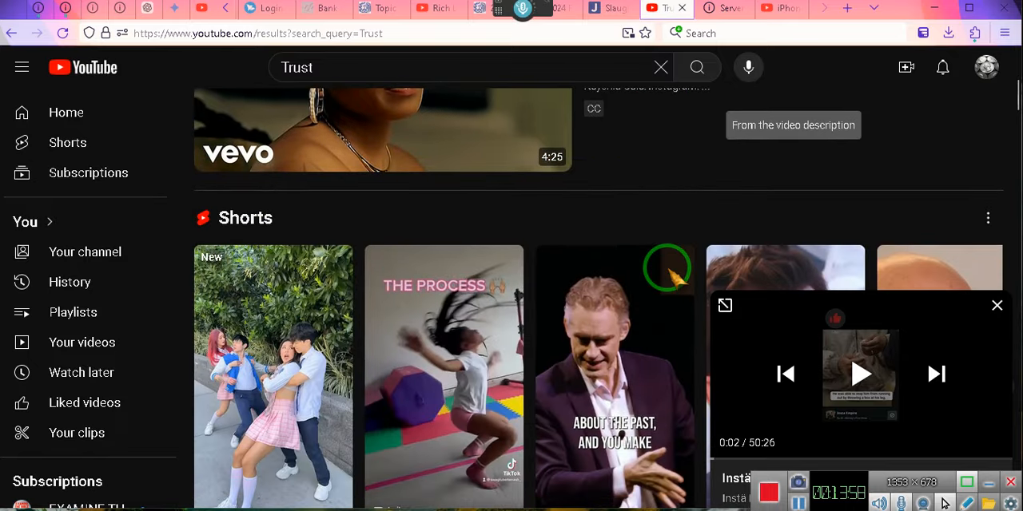
scroll("down", 3)
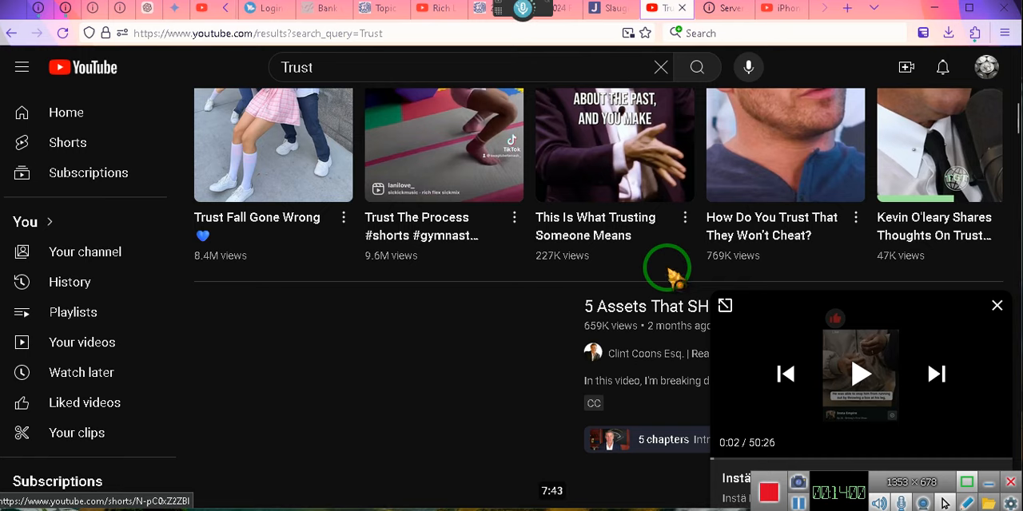
scroll("down", 3)
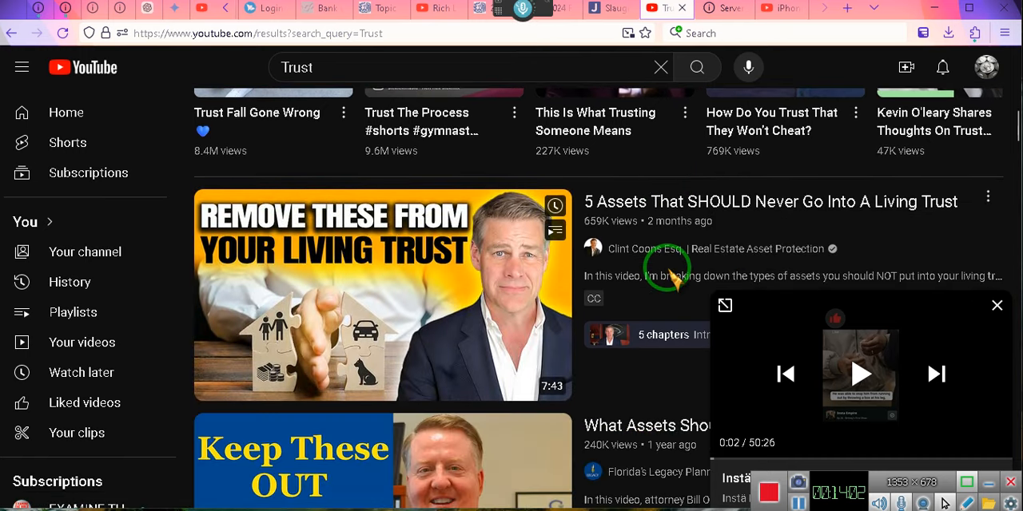
scroll("down", 3)
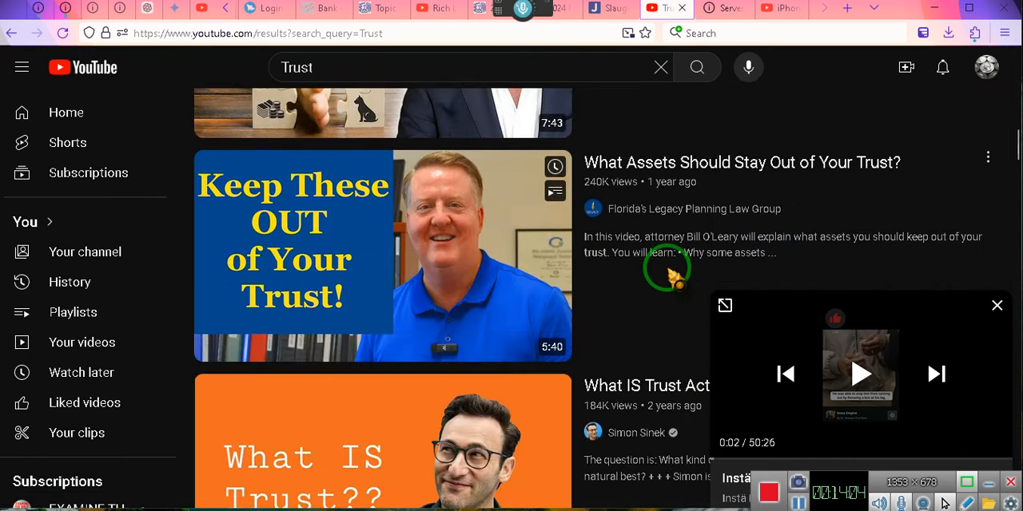
scroll("down", 3)
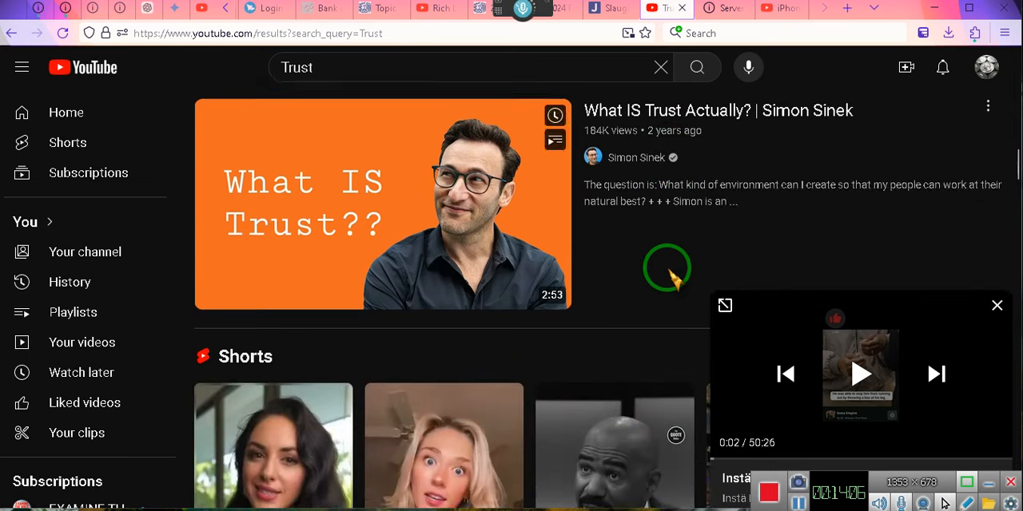
scroll("down", 3)
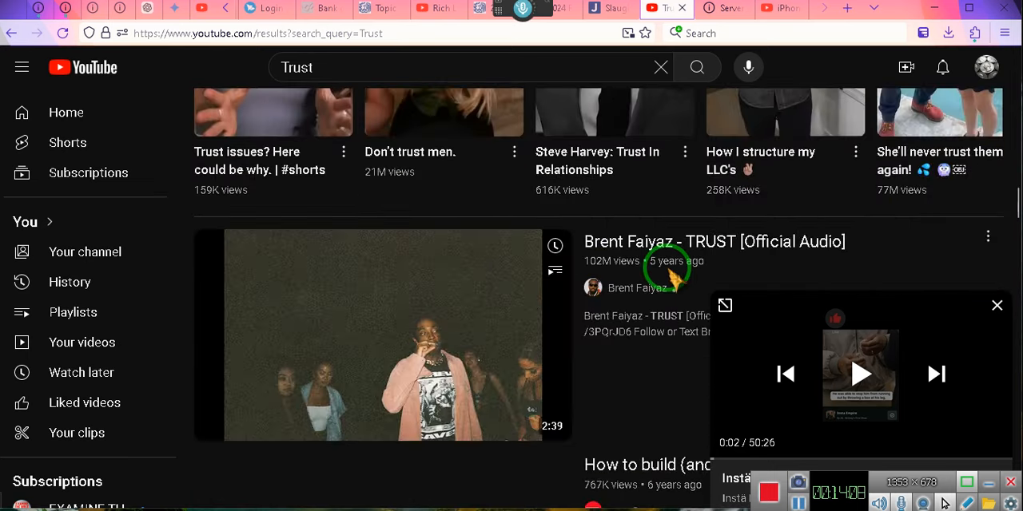
scroll("down", 3)
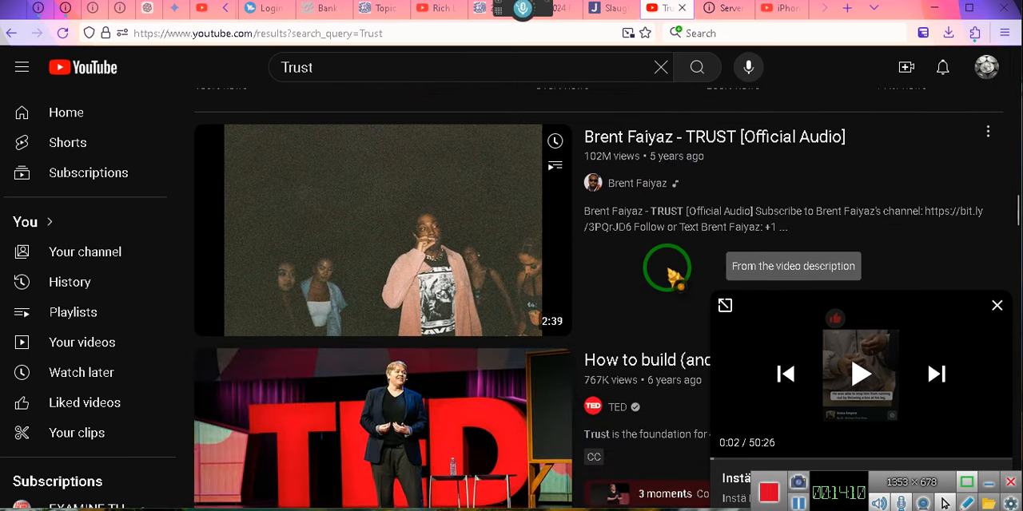
scroll("down", 3)
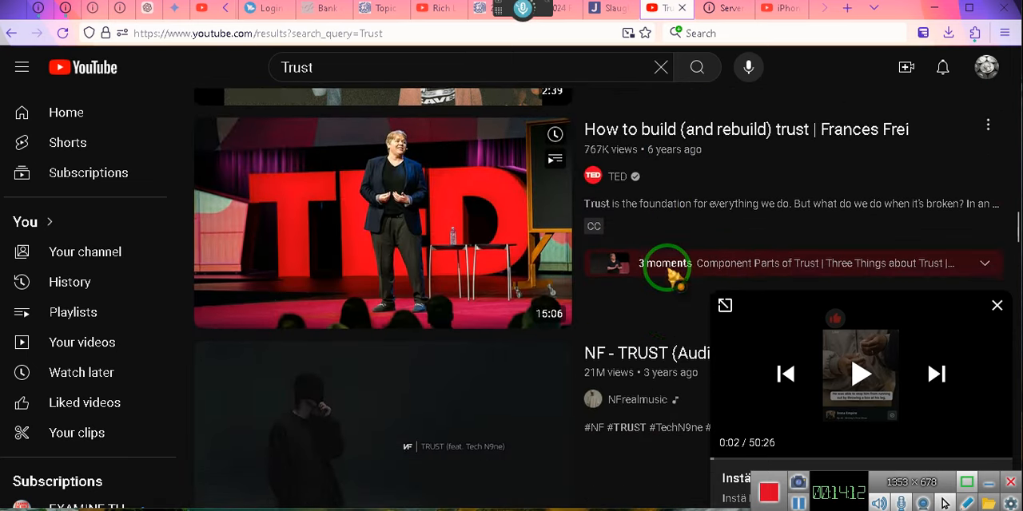
scroll("down", 3)
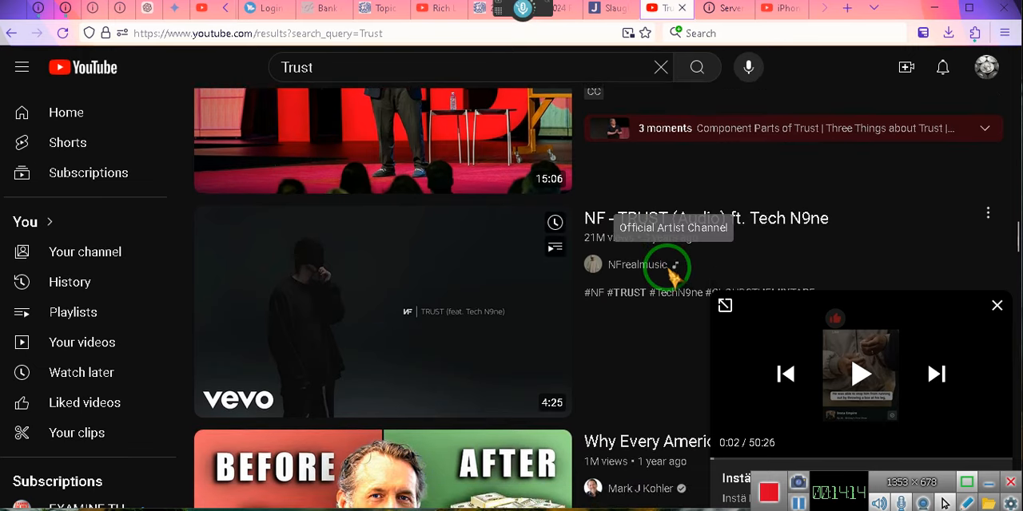
scroll("down", 3)
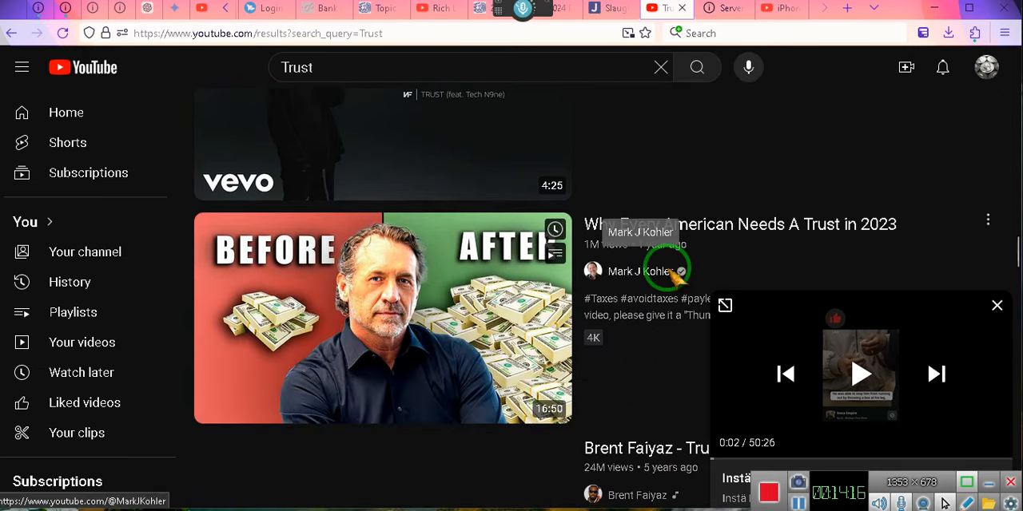
scroll("down", 3)
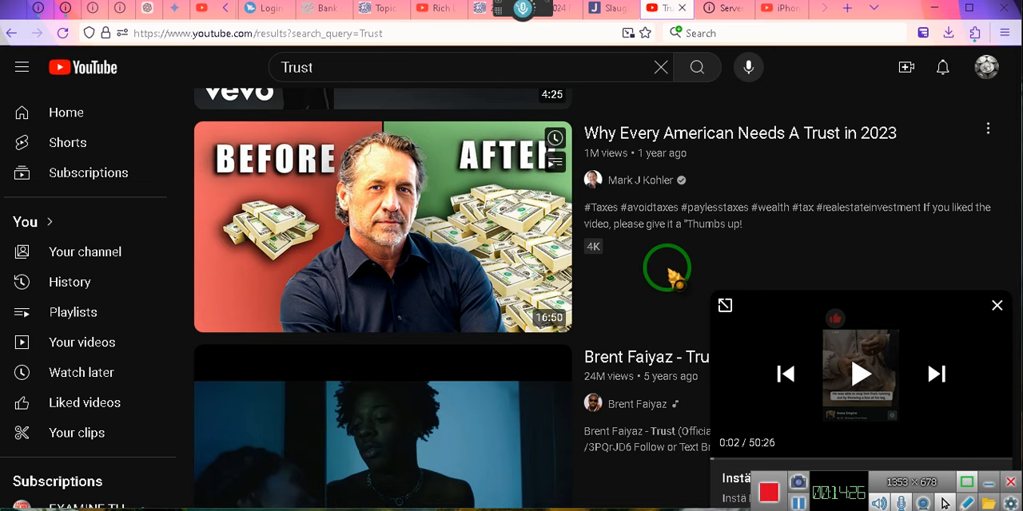
Scroll past lyrics and worship videos to Karlton Dennis's living trust video.
scroll("down", 3)
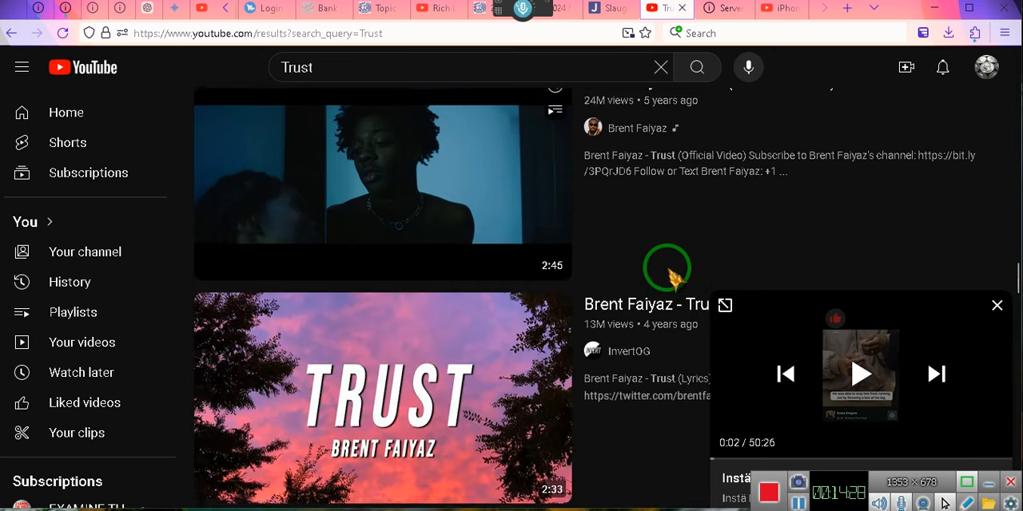
scroll("down", 3)
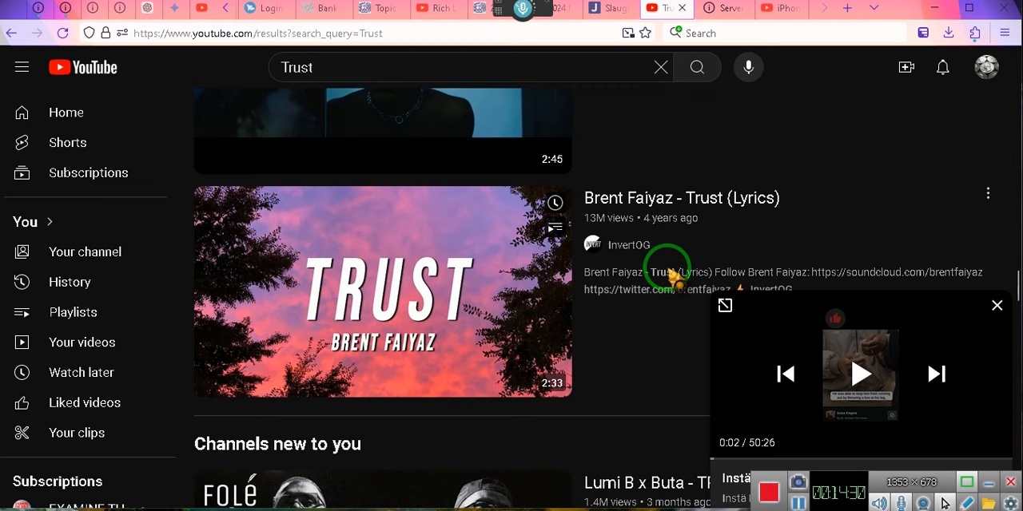
scroll("down", 3)
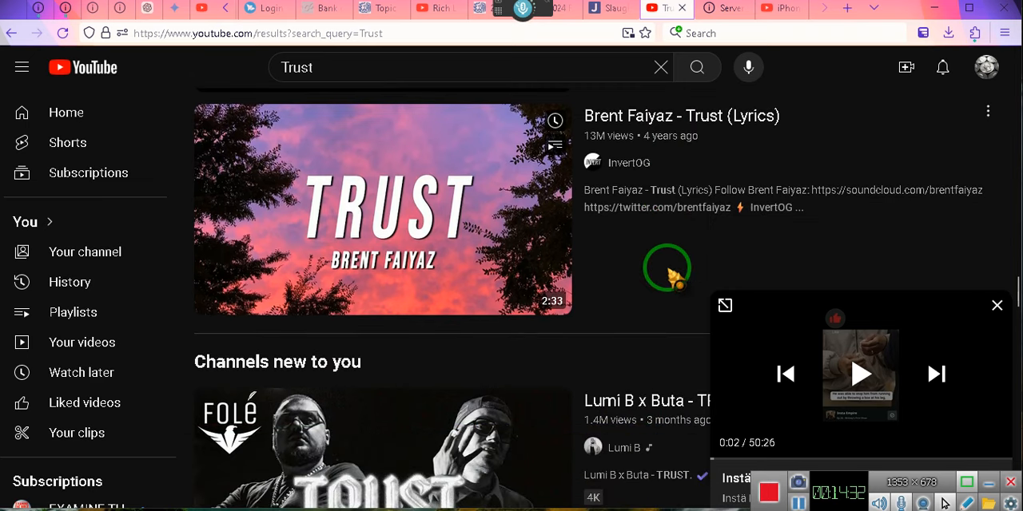
scroll("down", 3)
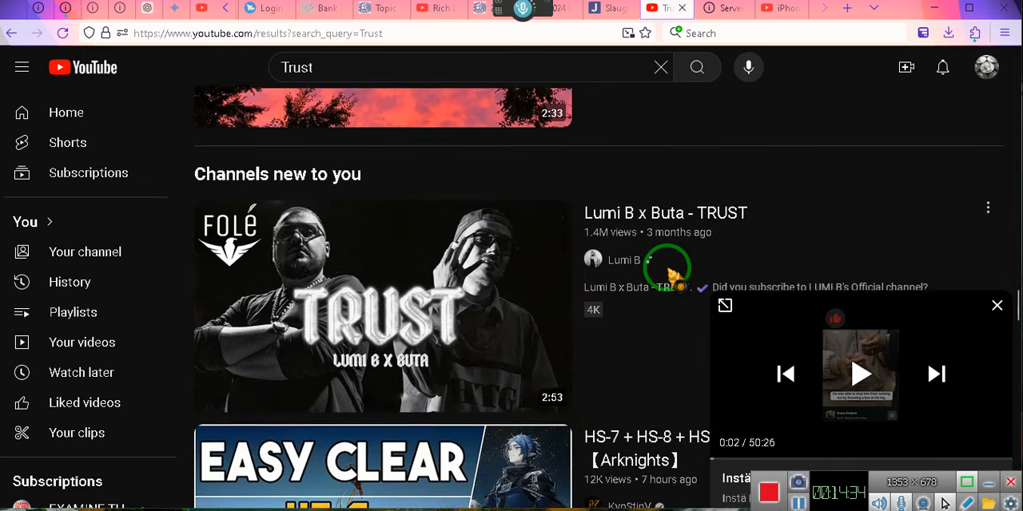
scroll("down", 3)
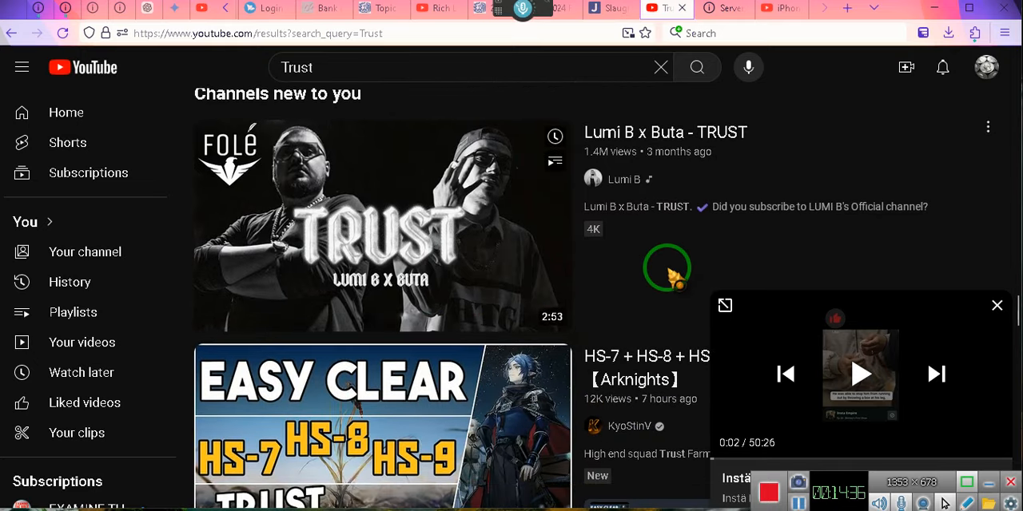
scroll("down", 3)
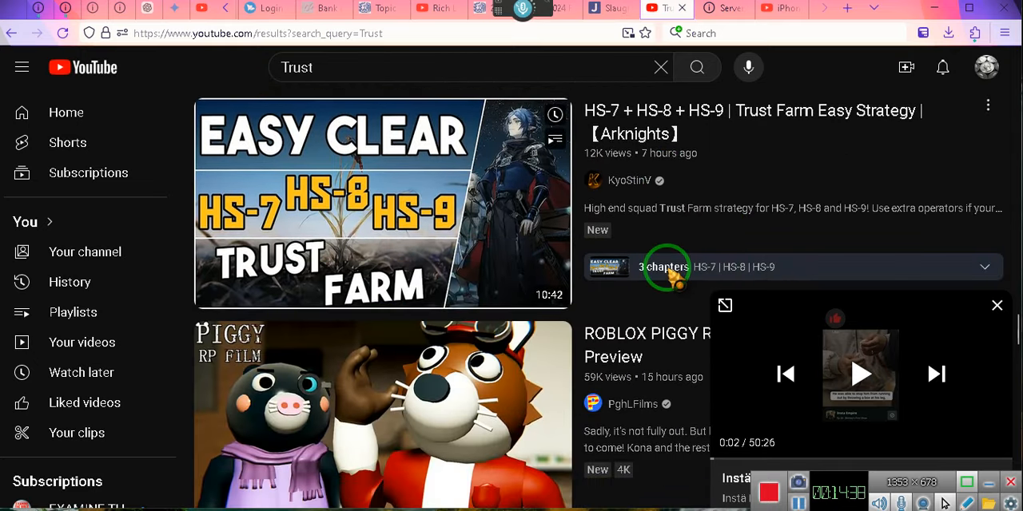
scroll("down", 3)
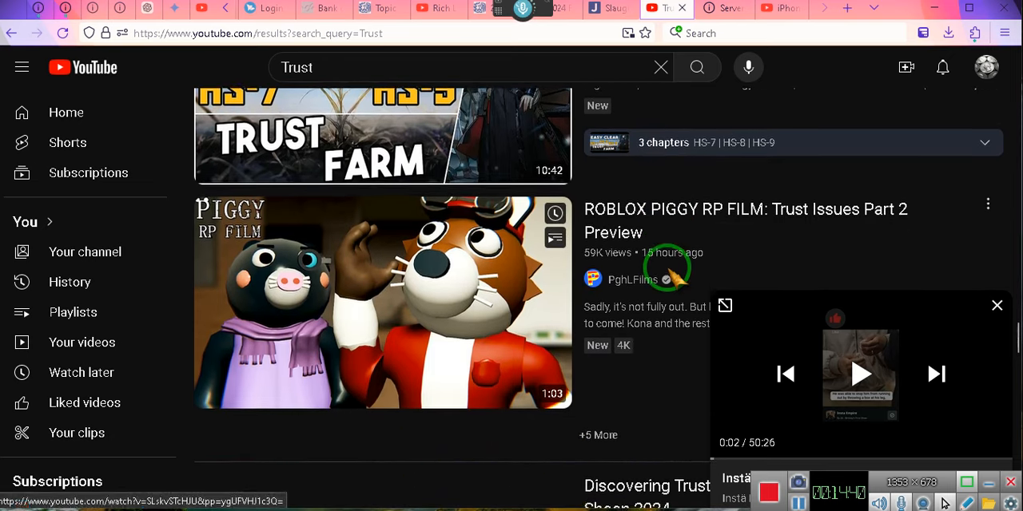
scroll("down", 3)
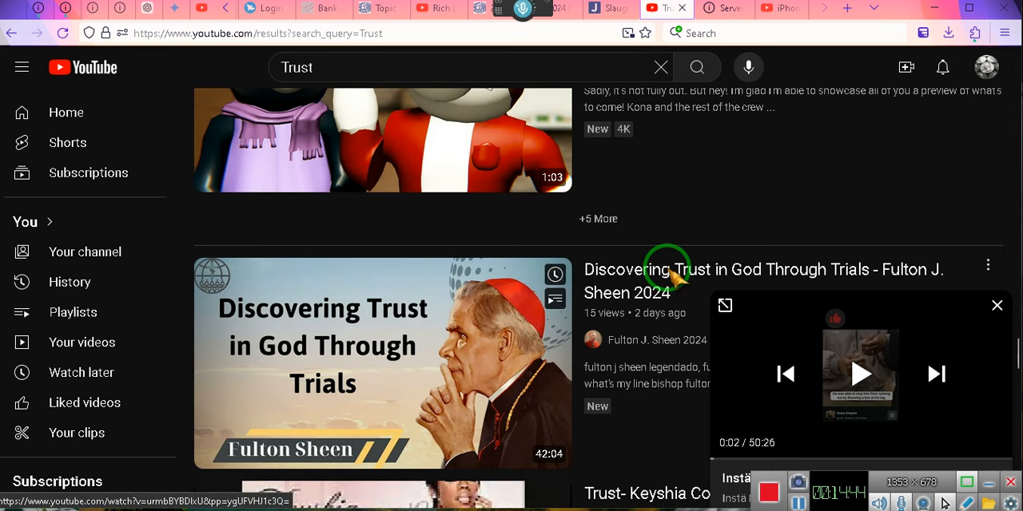
scroll("down", 3)
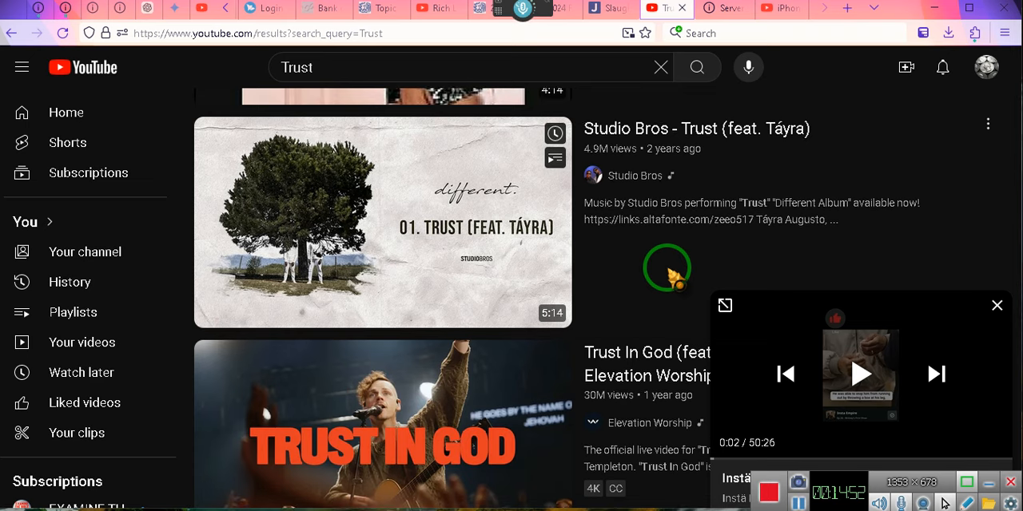
scroll("down", 3)
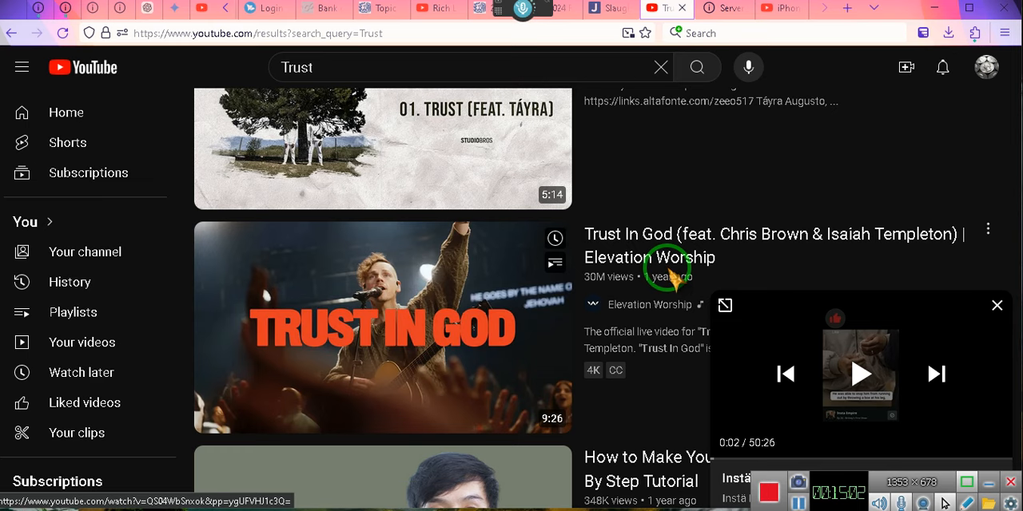
scroll("down", 3)
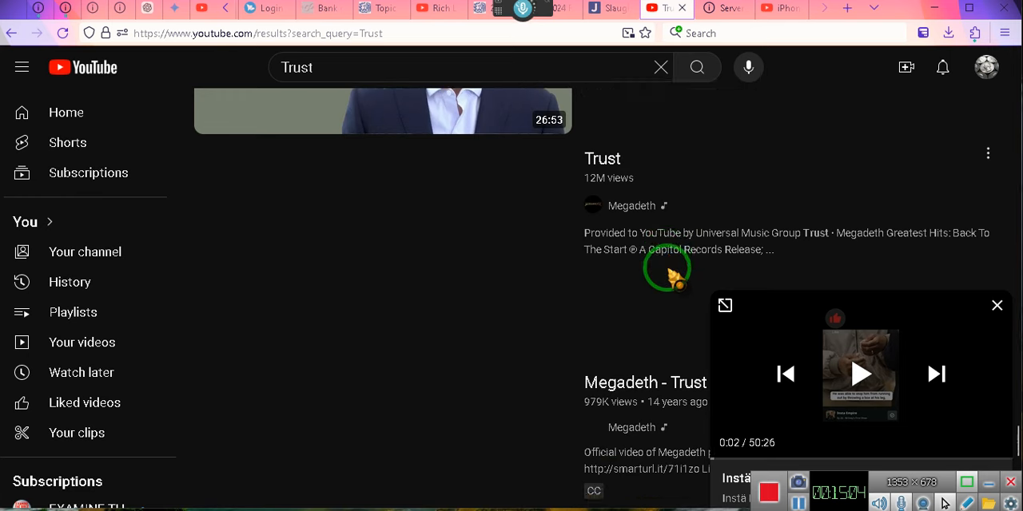
scroll("down", 3)
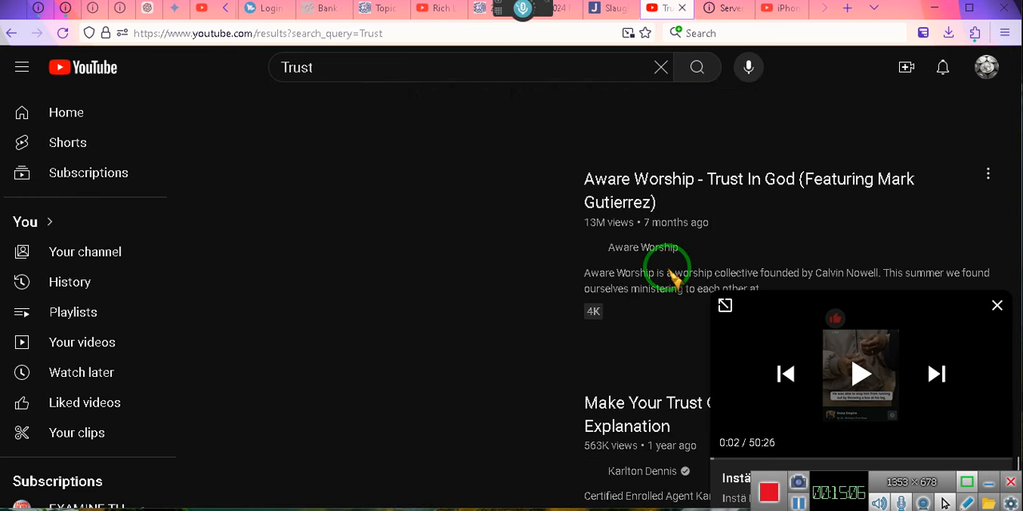
scroll("down", 3)
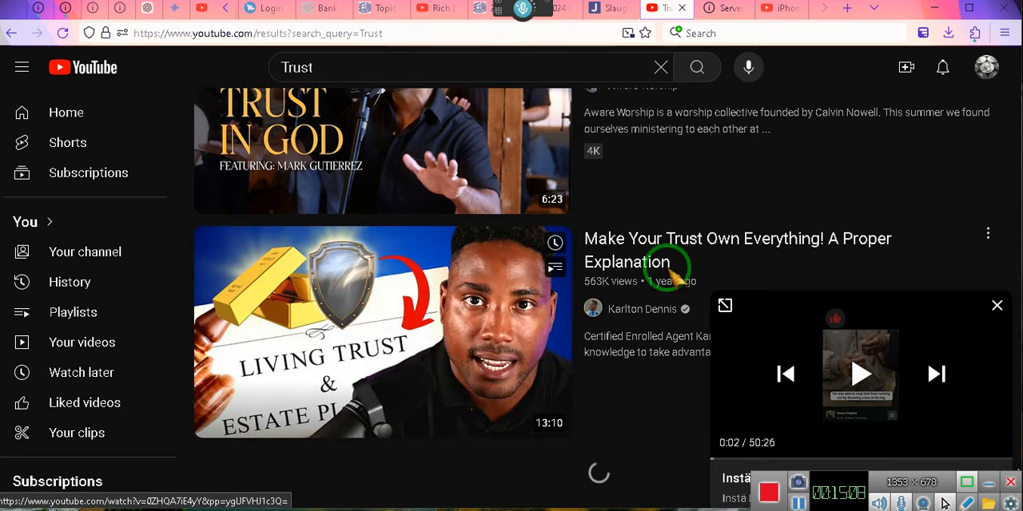